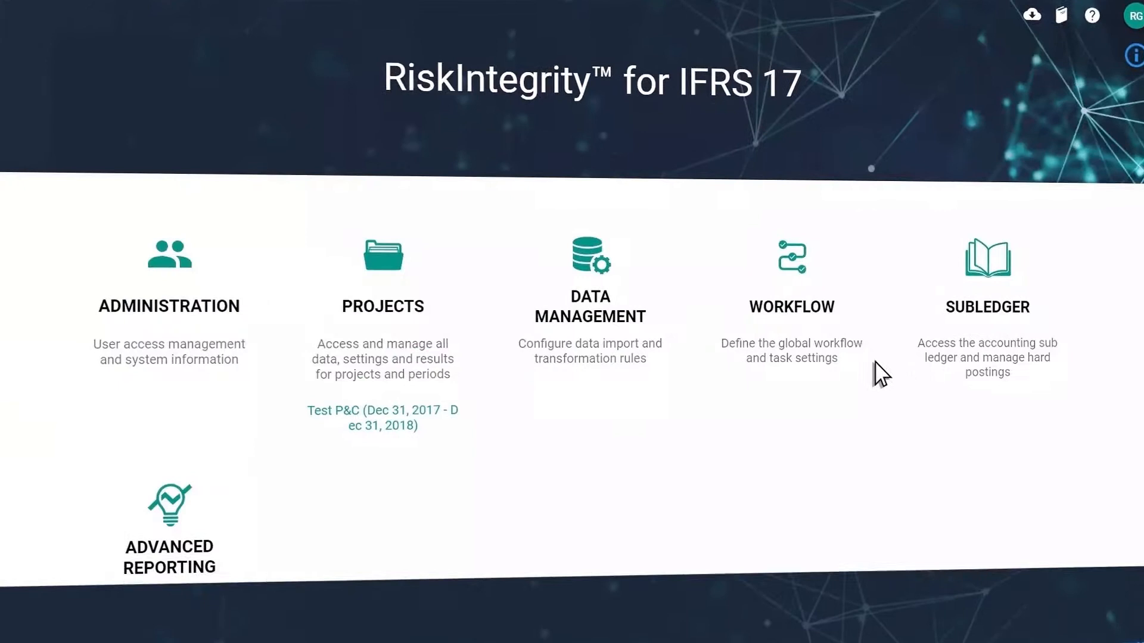
Open the Data Management module to view the Data Import list of imported files.
left_click(382, 258)
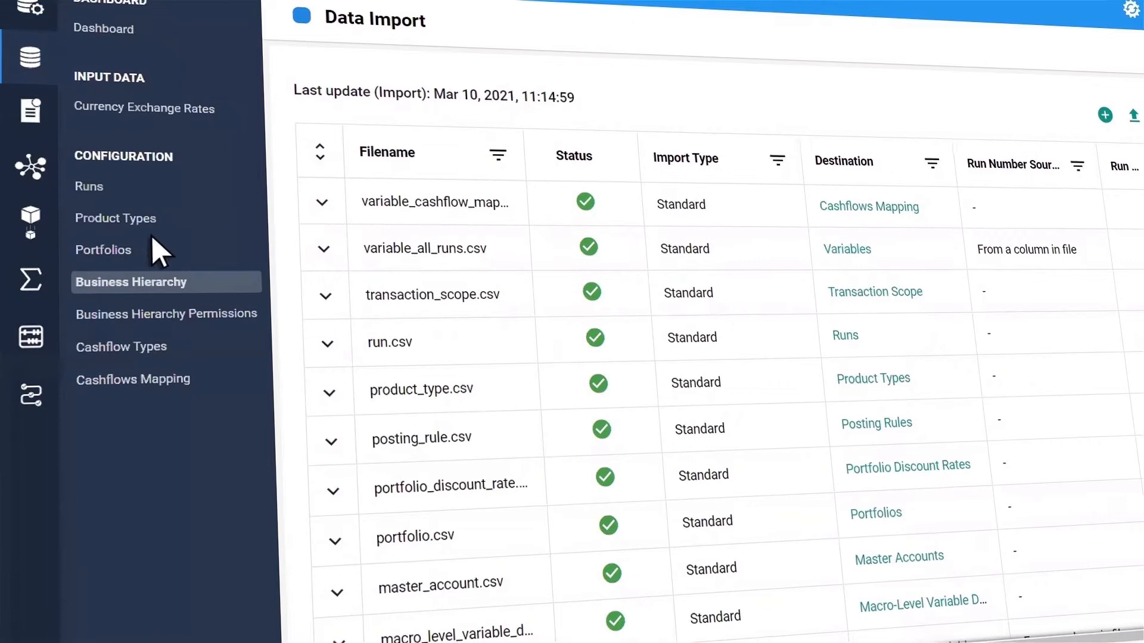
Browse Business Hierarchy, Cashflow Types and Runs, reaching the IFRS 17 Group Level Data dashboard.
left_click(132, 281)
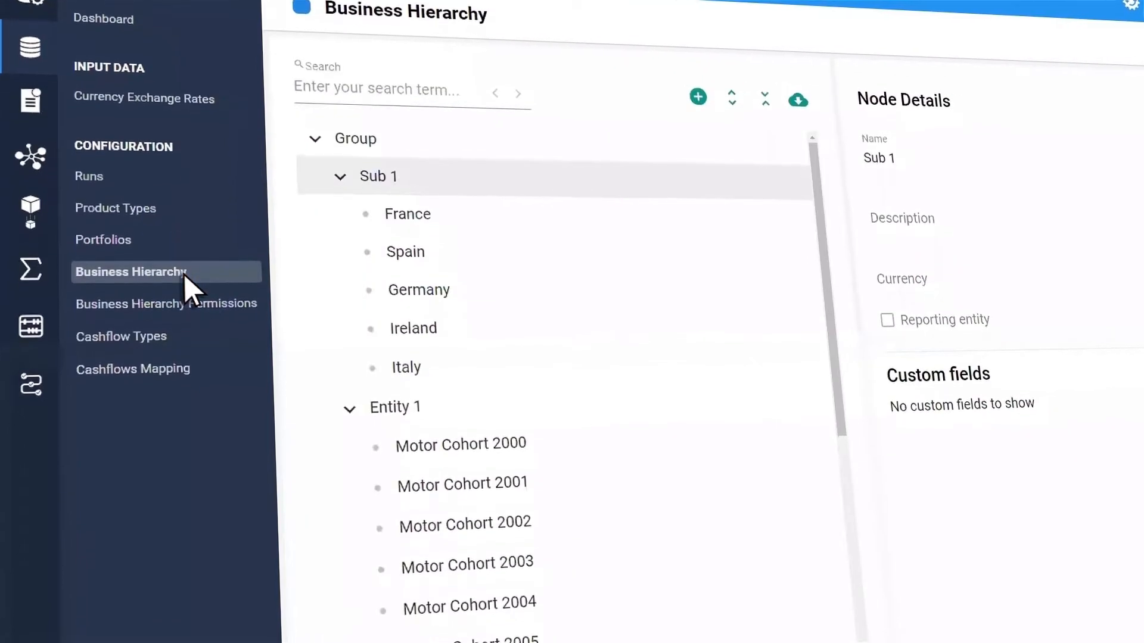
left_click(102, 240)
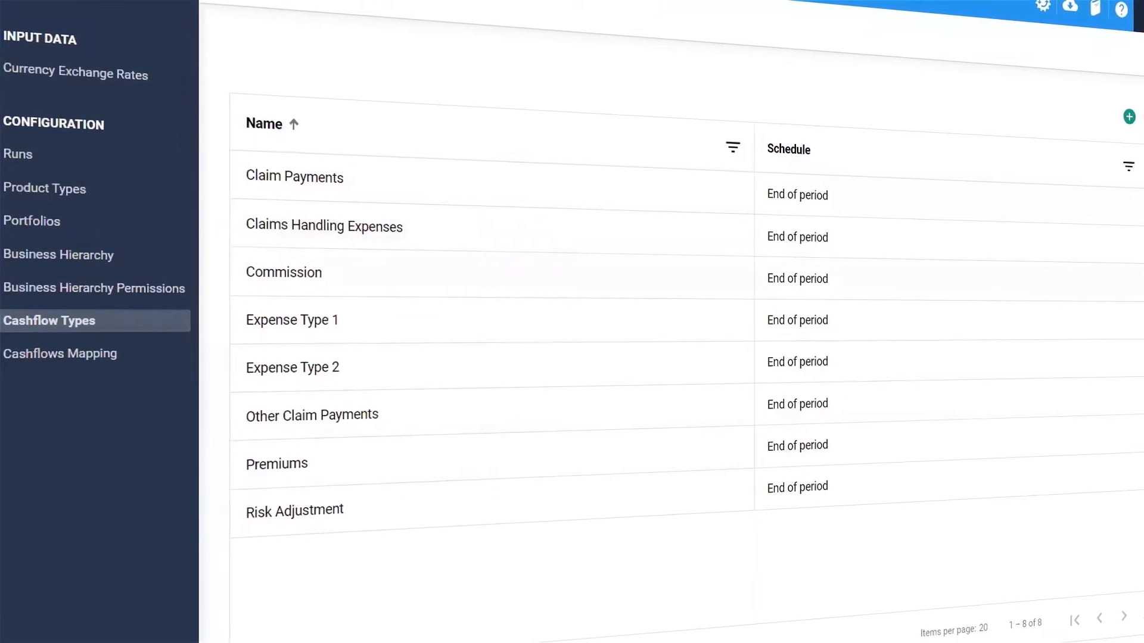
left_click(60, 353)
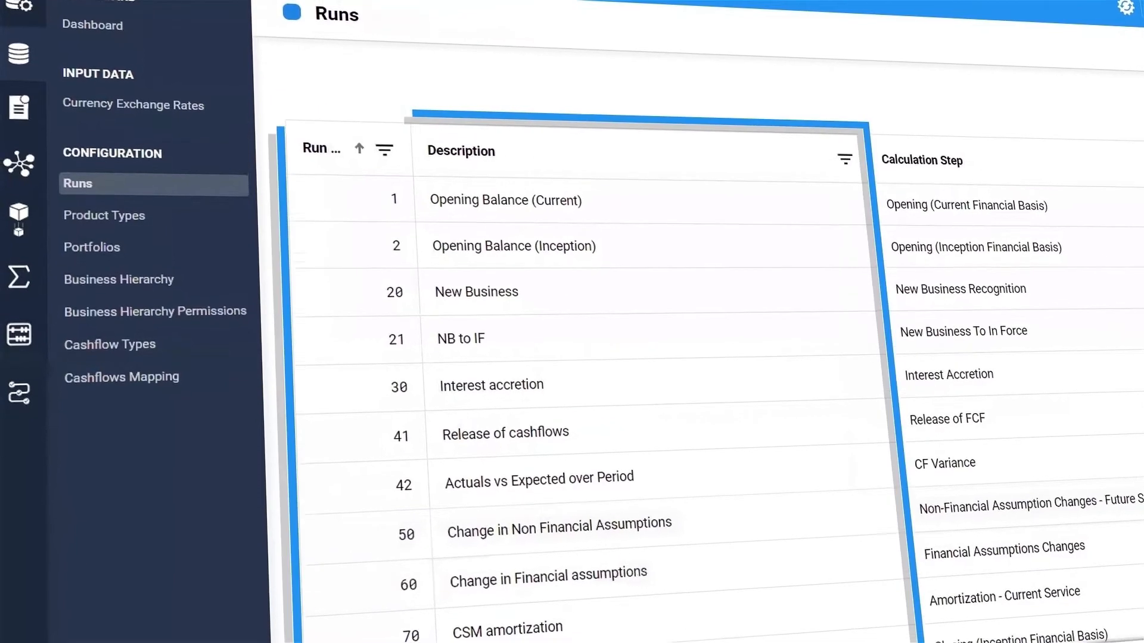
scroll("down", 3)
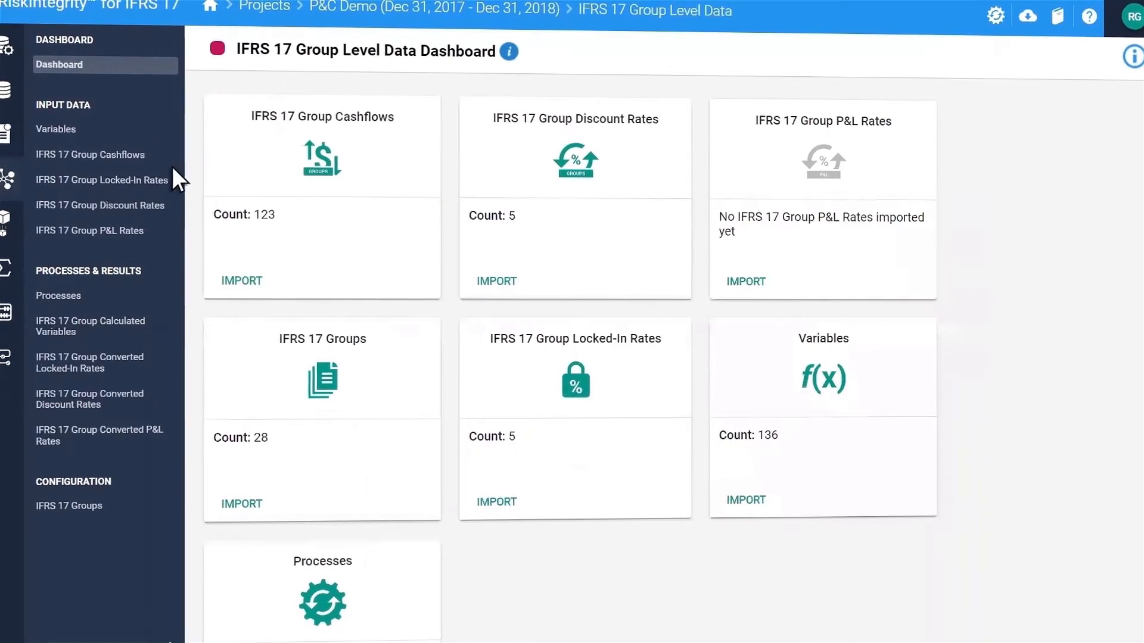
Browse IFRS 17 Group Cashflows and Groups, then view the Data Manipulation Audit for output A_AQE.
left_click(91, 154)
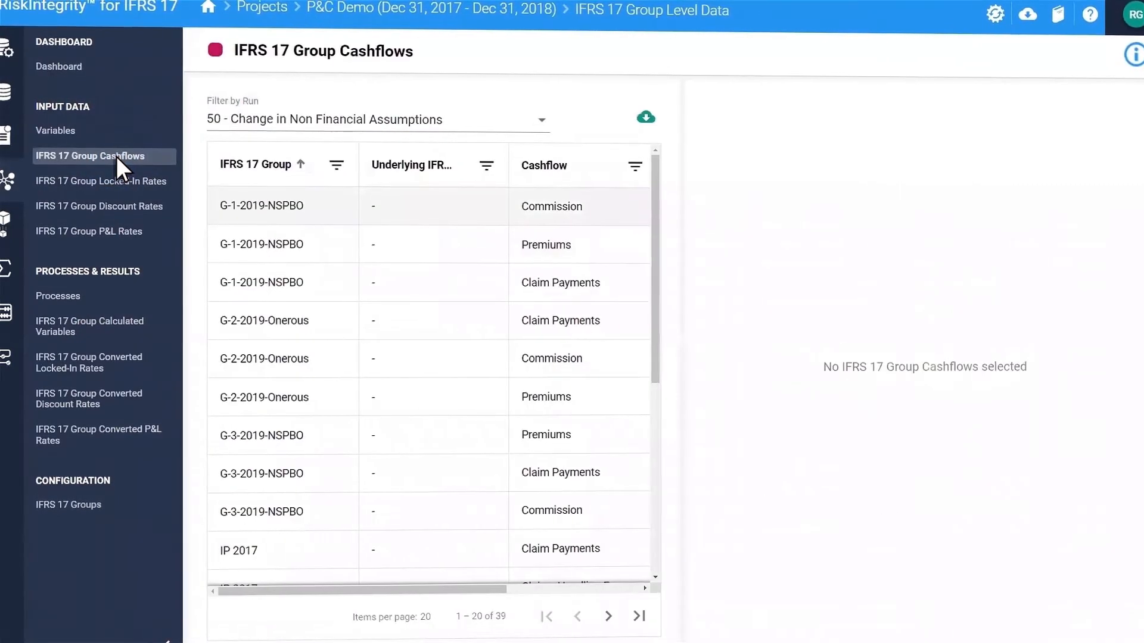
left_click(69, 504)
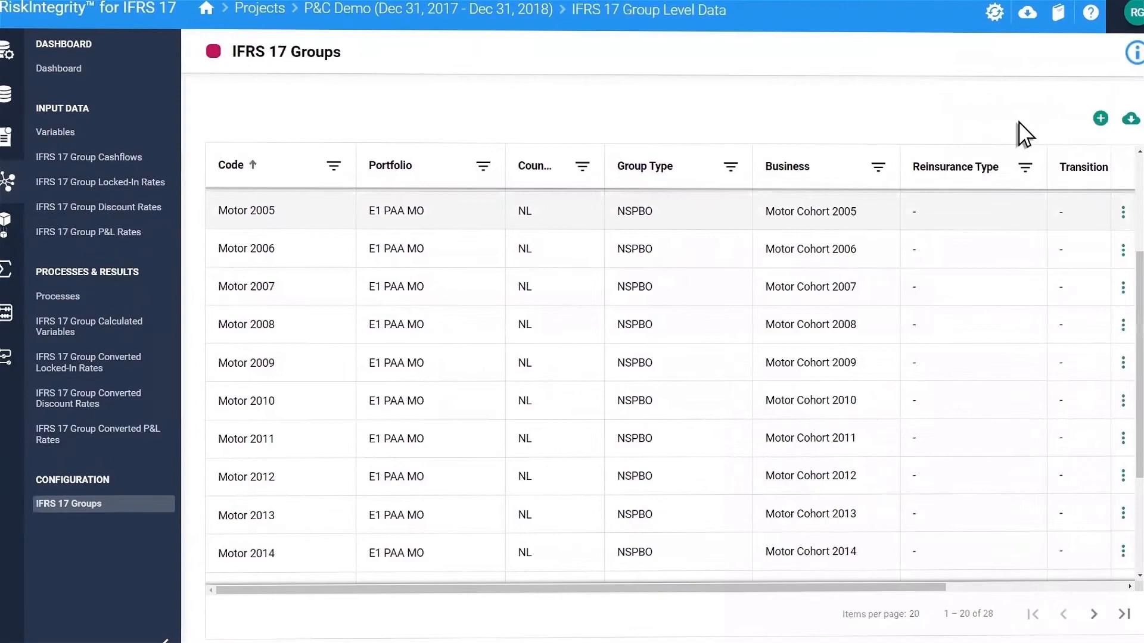
left_click(1101, 118)
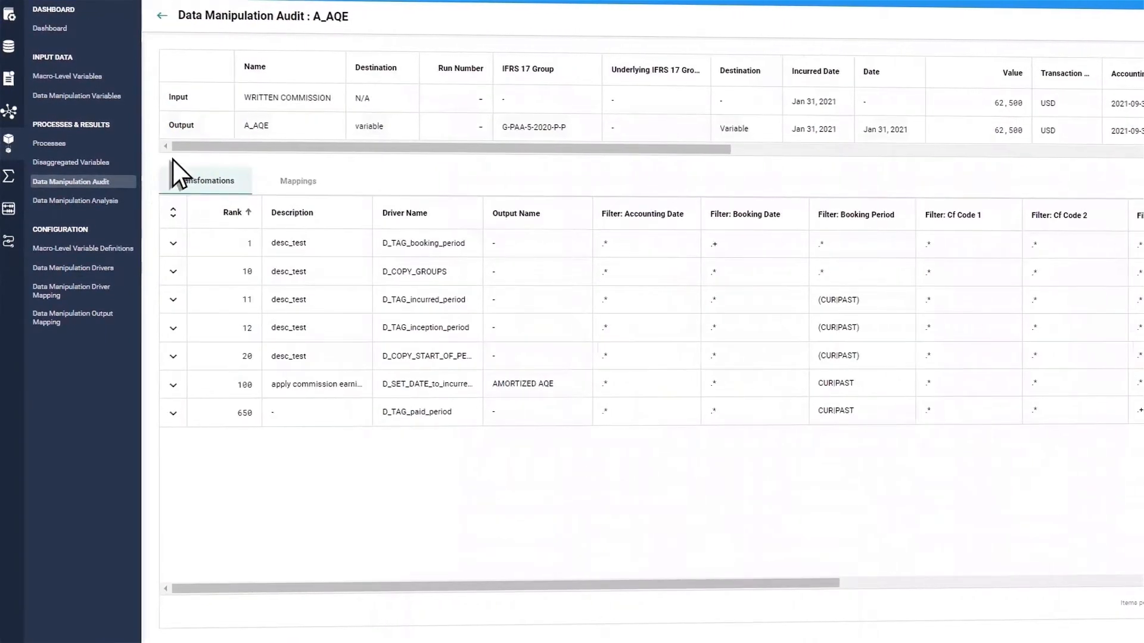
View Data Manipulation Analysis, then switch to the Actuarial Dashboard with five completed processes.
left_click(76, 201)
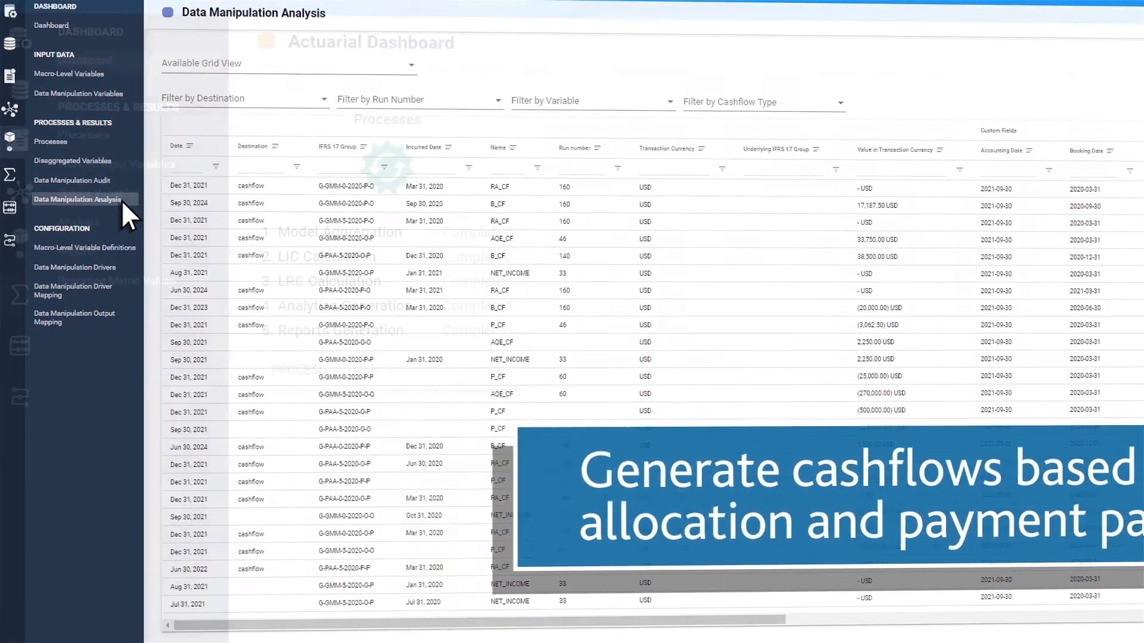
left_click(50, 25)
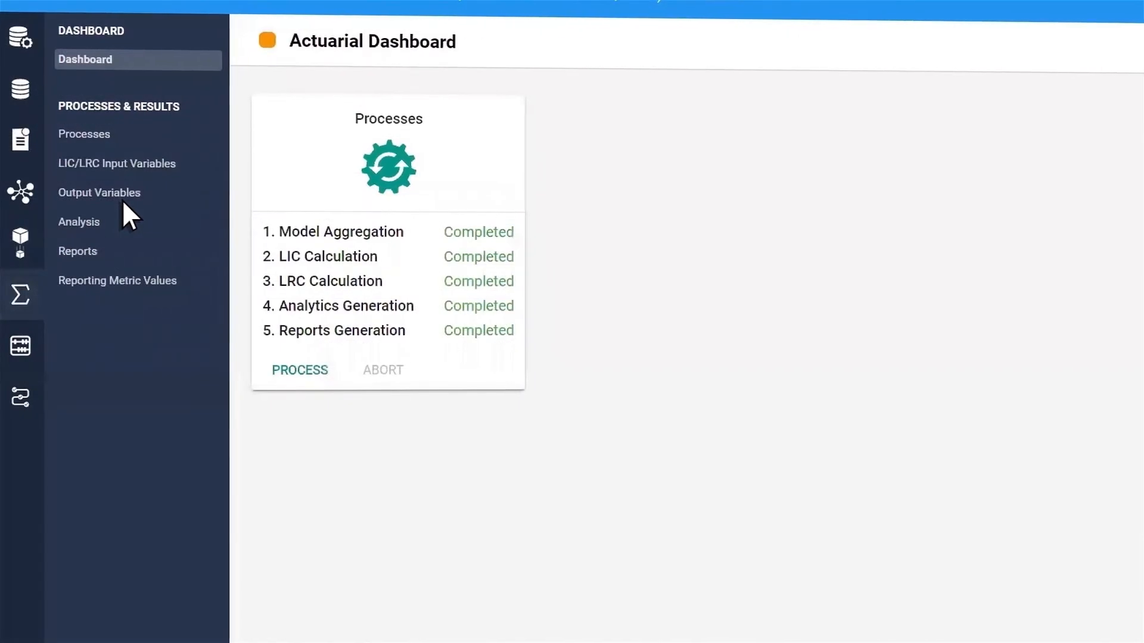
Review the last process run and LRC step summary, then show the Actuarial Roll-Forward - LIC - Direct report.
left_click(328, 281)
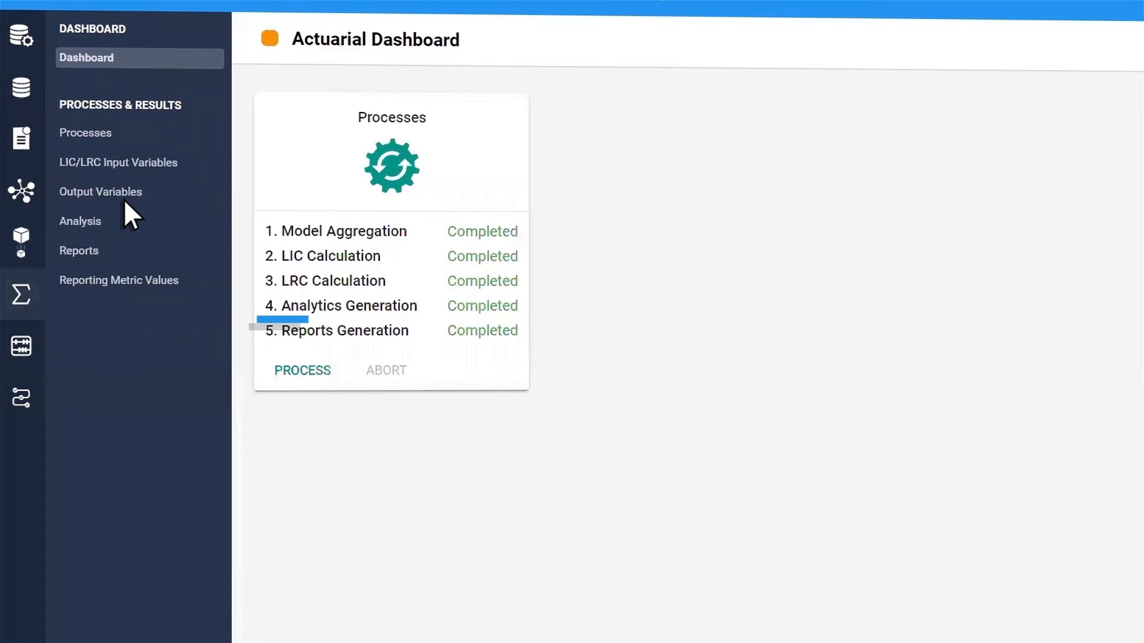
left_click(86, 132)
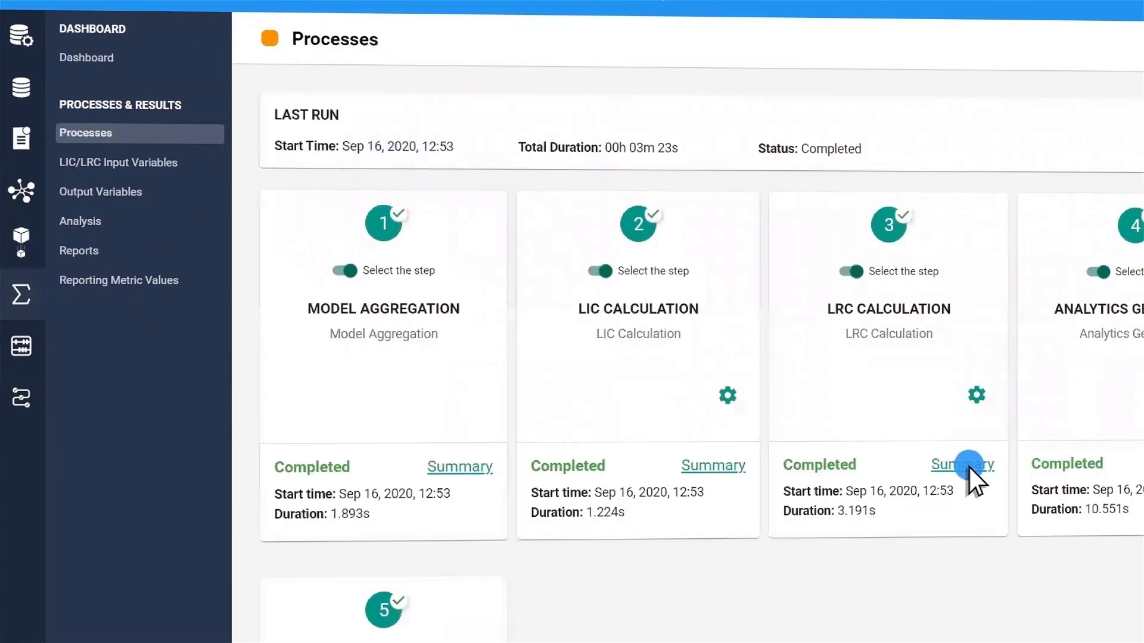
left_click(100, 191)
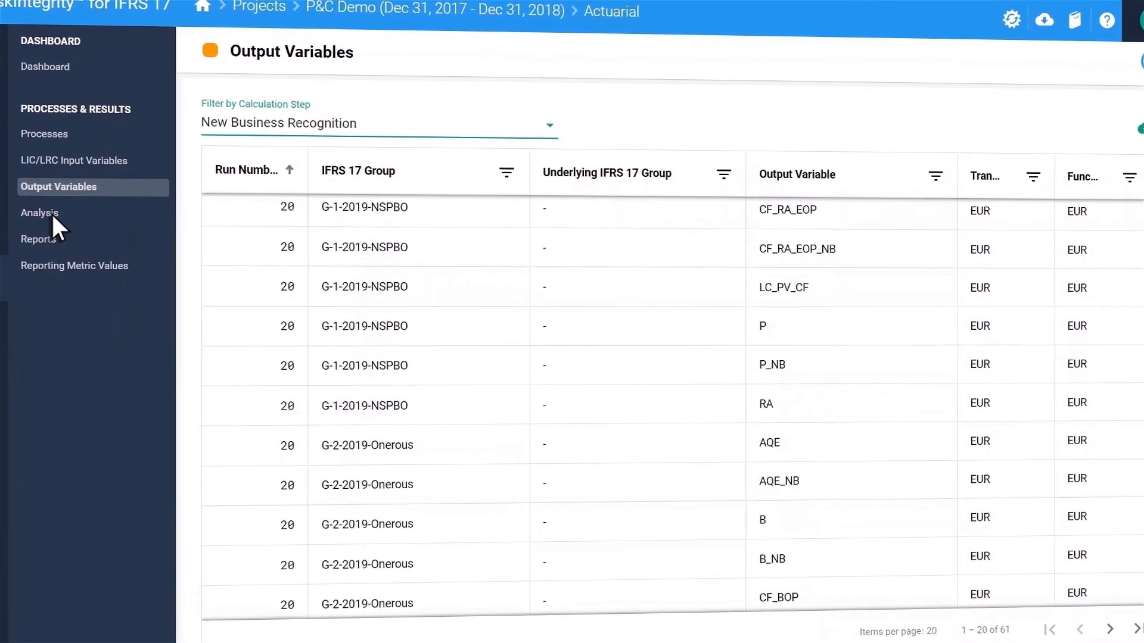
left_click(40, 212)
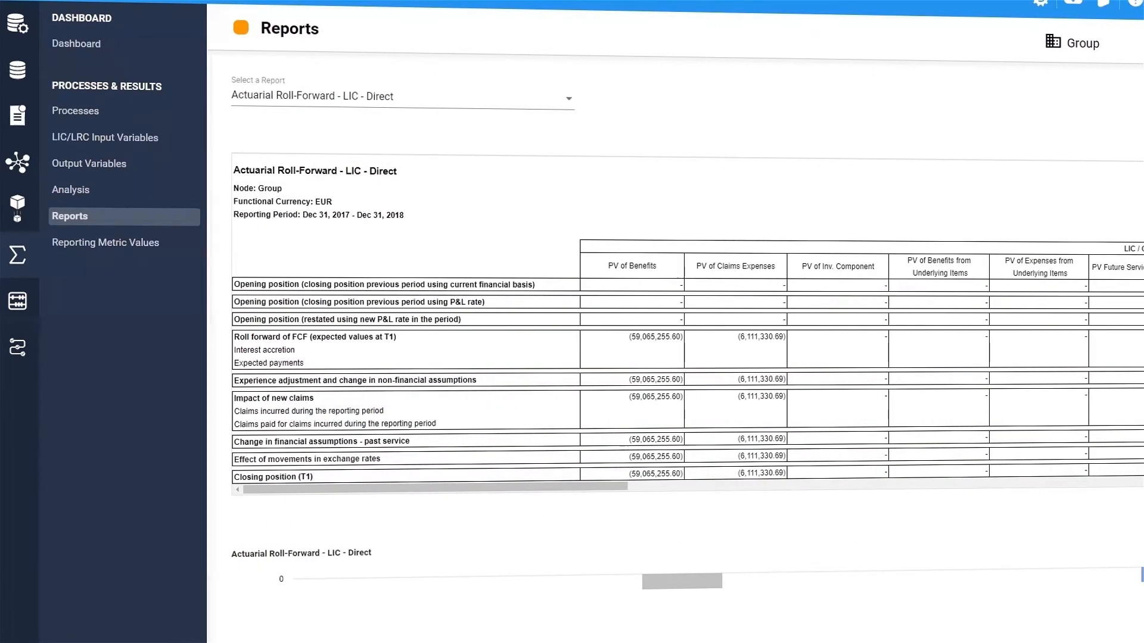
Return to the Actuarial Dashboard for the P&C Demo project.
left_click(400, 95)
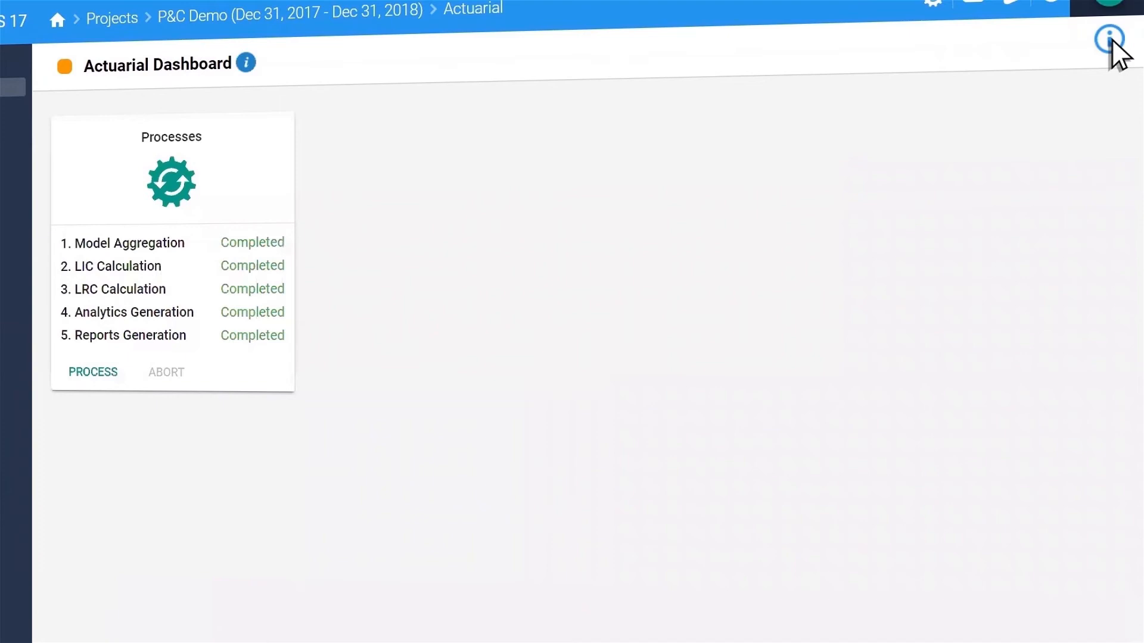
Show the in-app Training Menu and its certification curriculum notice about the Learning Platform.
left_click(1110, 37)
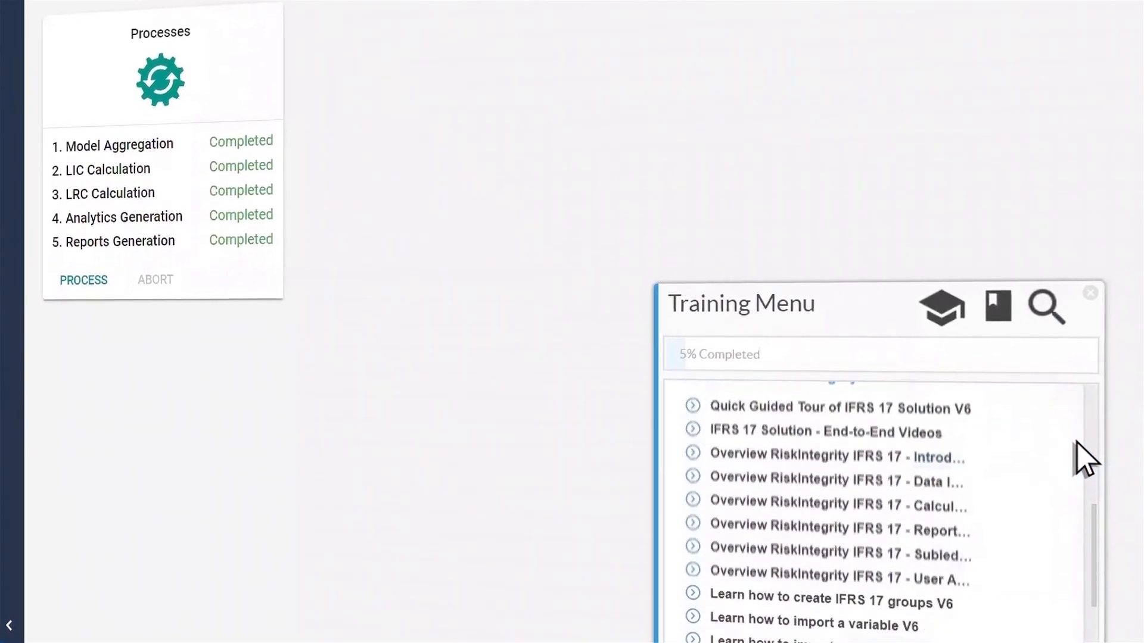
scroll("down", 3)
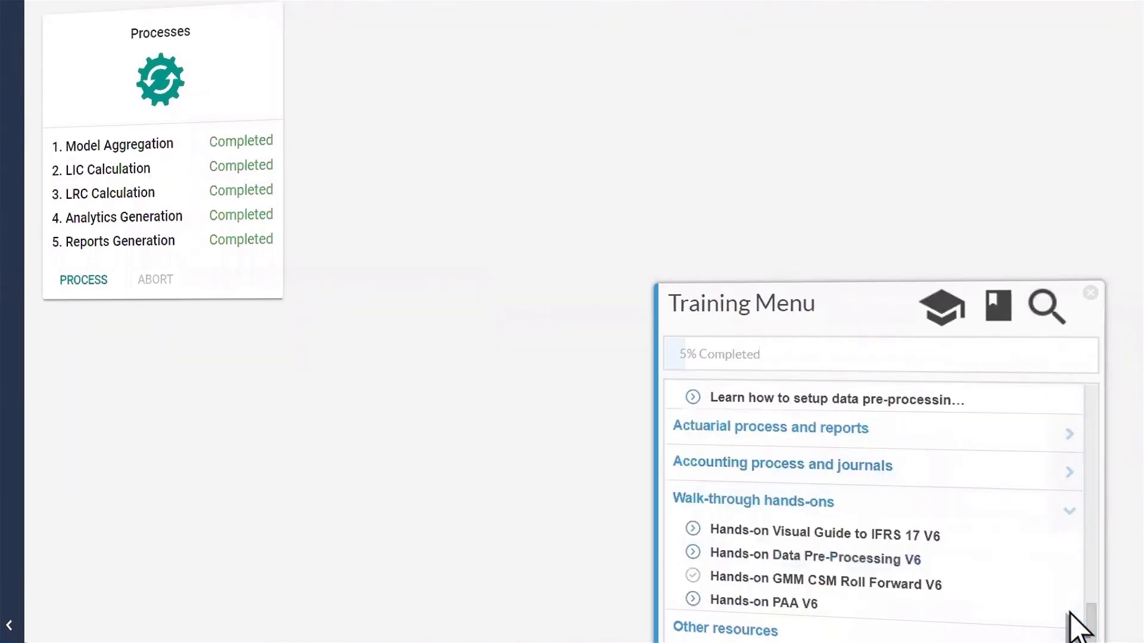
mouse_move(947, 324)
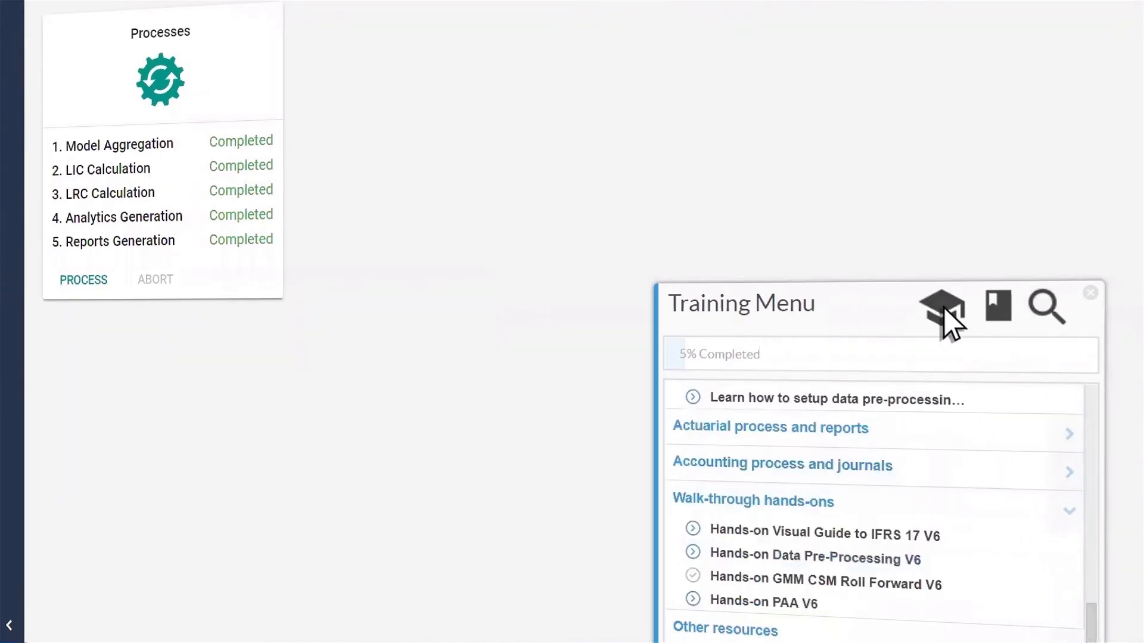
left_click(941, 307)
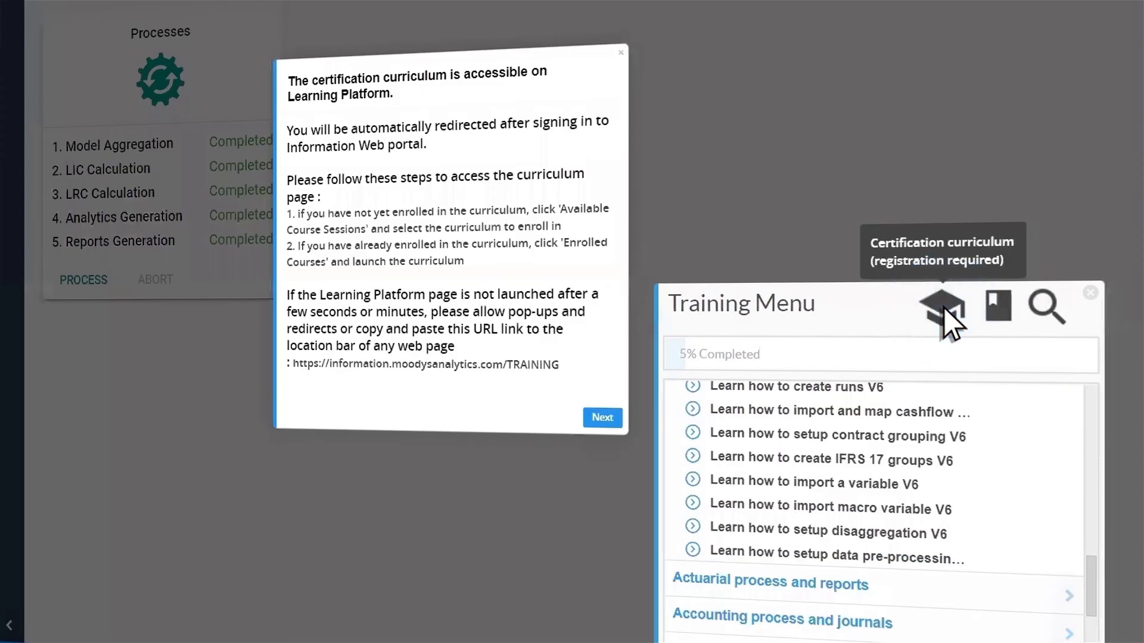